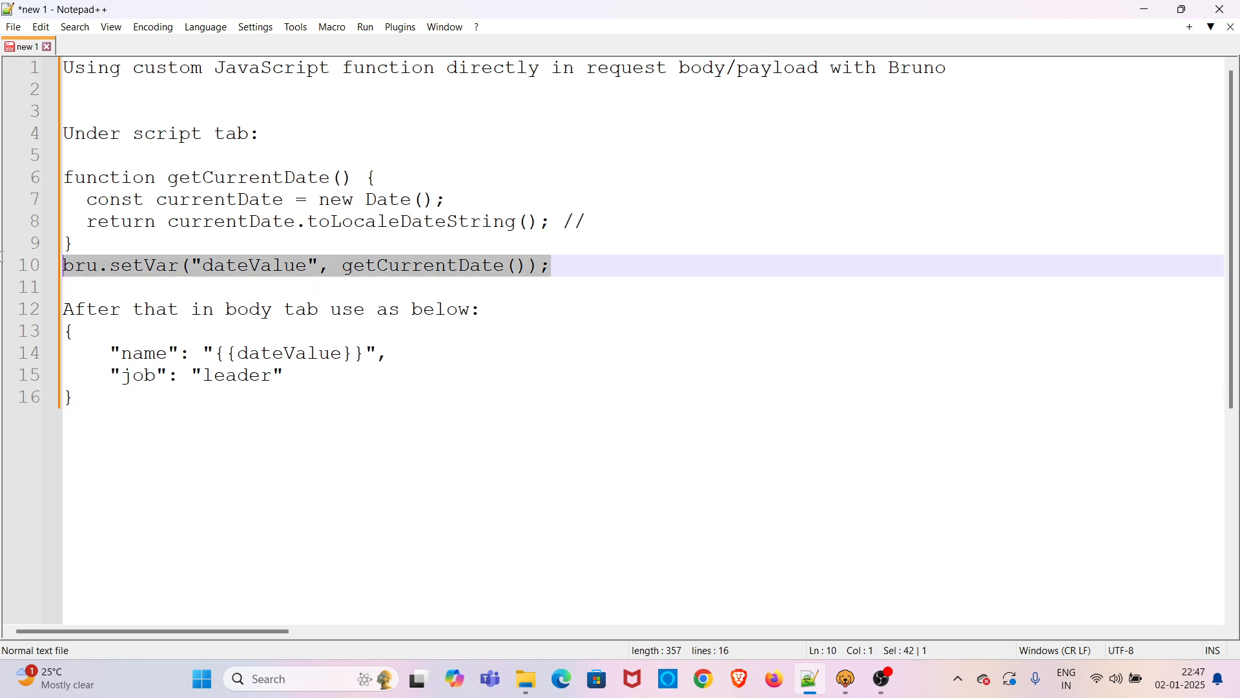
{"action": "mouse_move", "coordinate": [365, 436]}
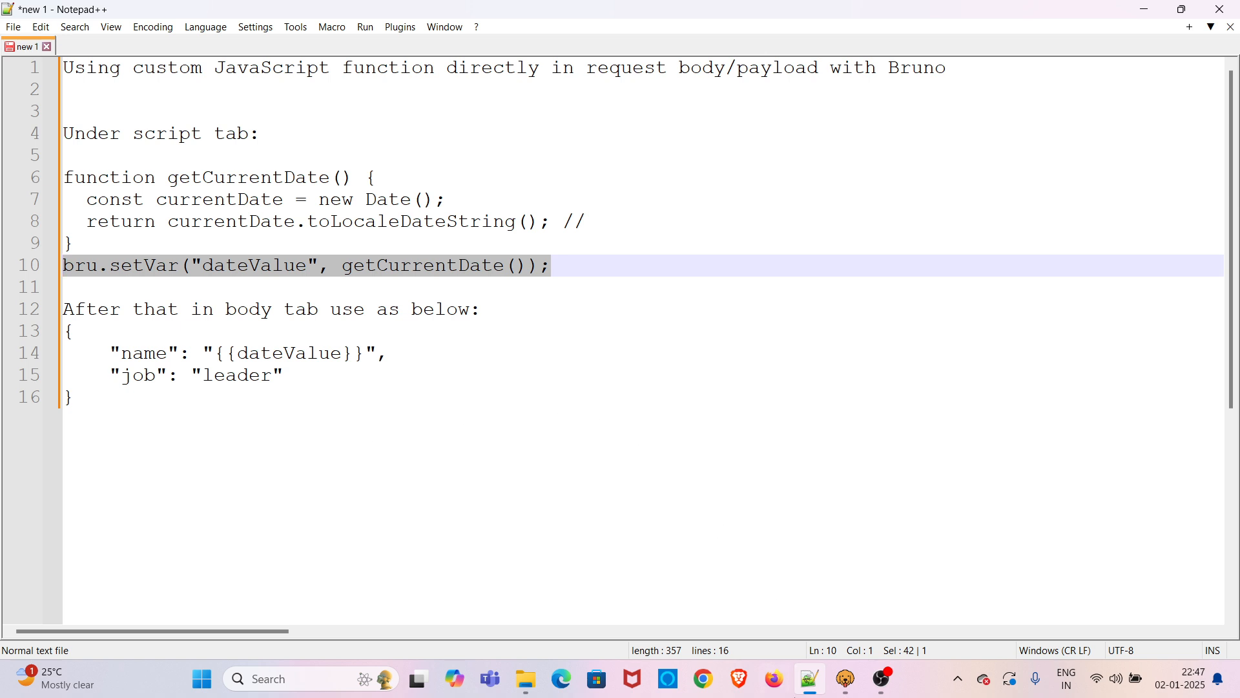
Bring the Bruno POST request to reqres.in/api/users to the front.
{"action": "left_click", "coordinate": [808, 679]}
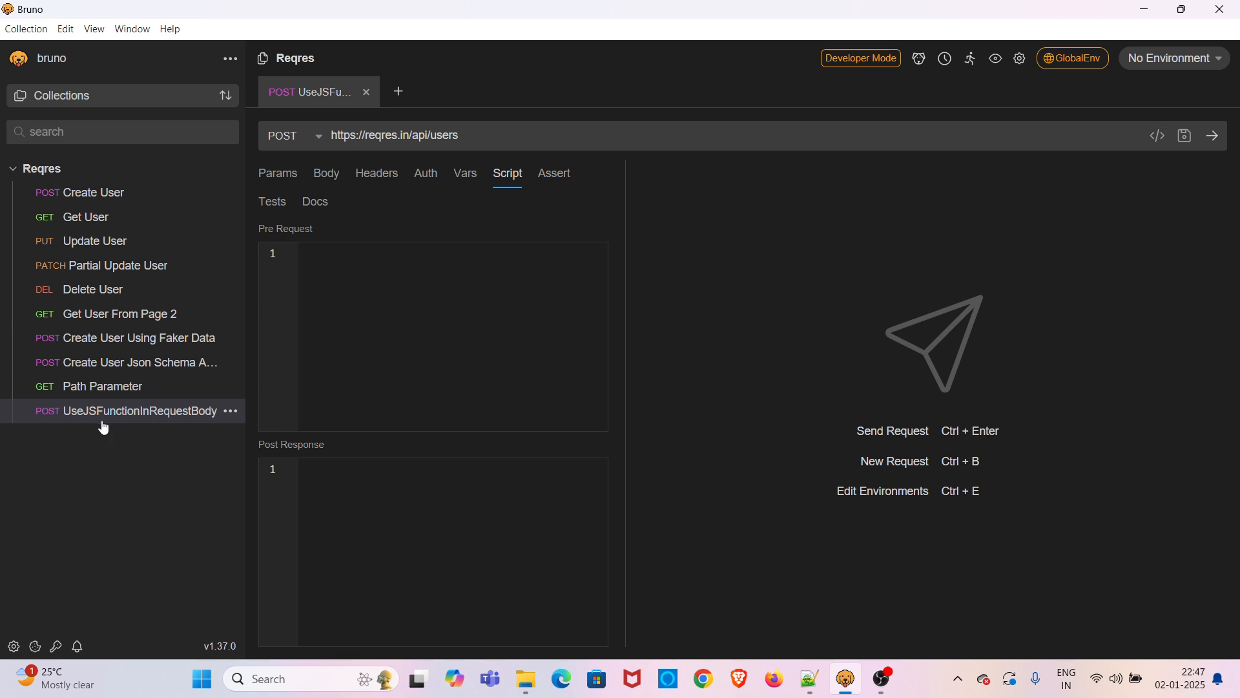
{"action": "mouse_move", "coordinate": [127, 411]}
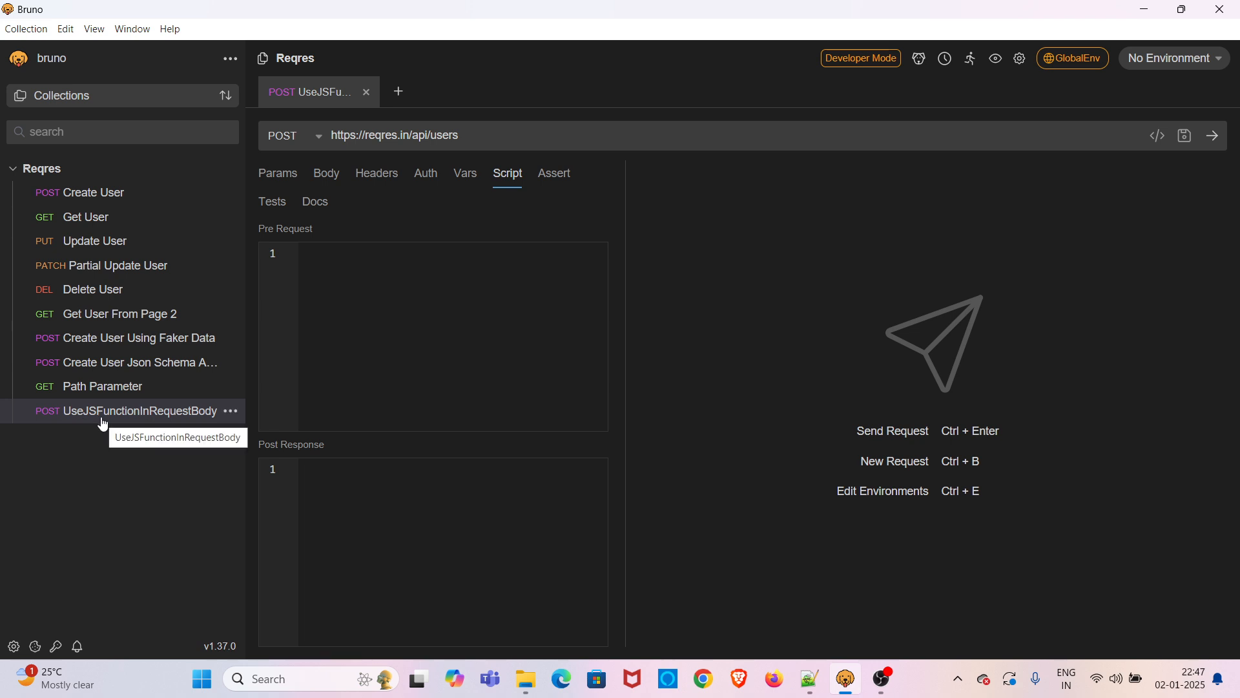
{"action": "mouse_move", "coordinate": [193, 418]}
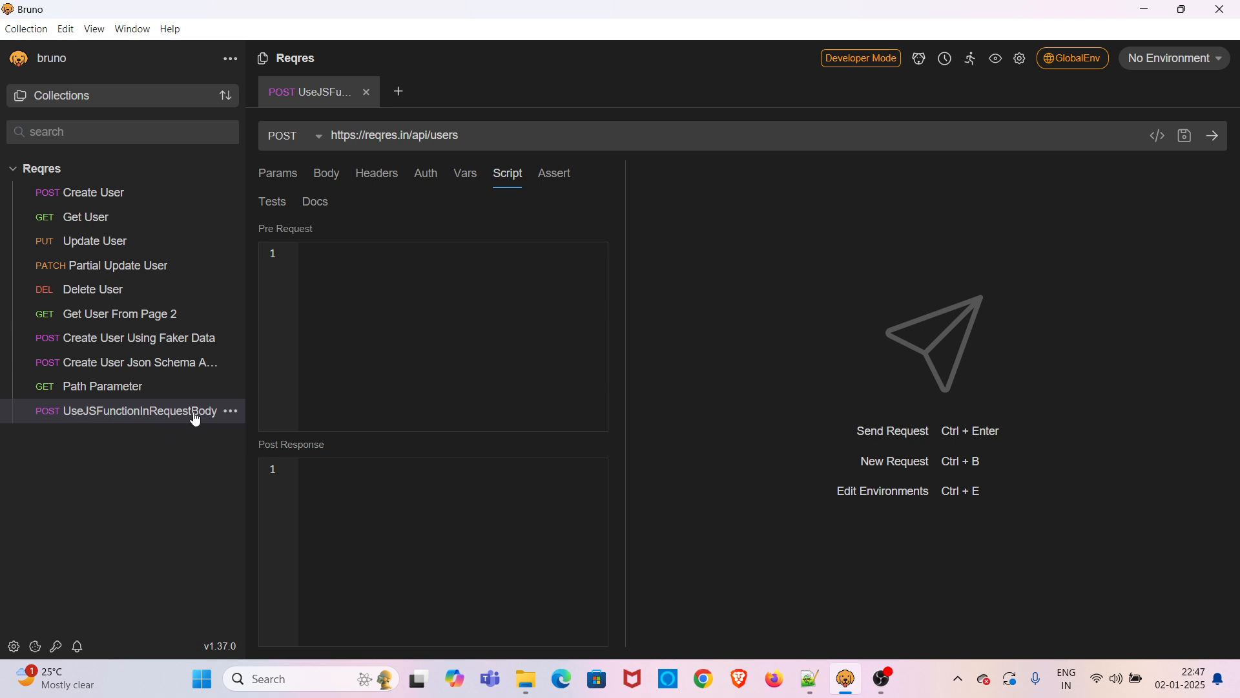
{"action": "mouse_move", "coordinate": [319, 146]}
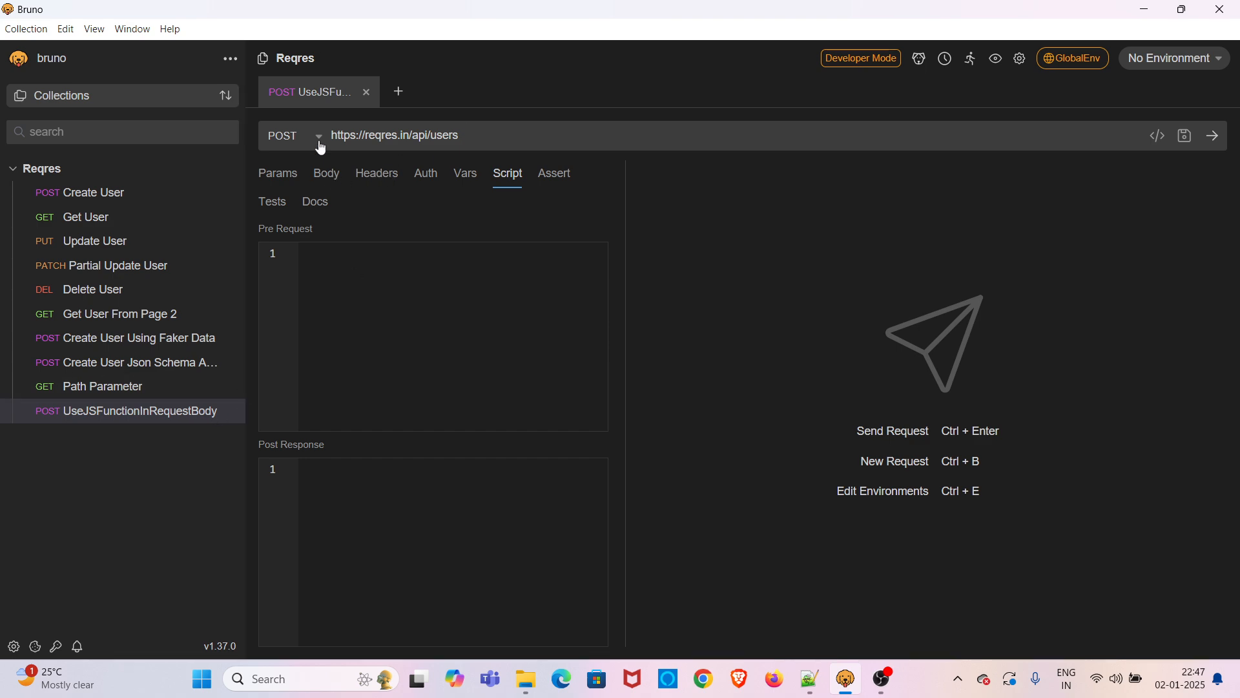
Highlight the request's endpoint URL reqres.in/api/users.
{"action": "triple_click", "coordinate": [393, 136]}
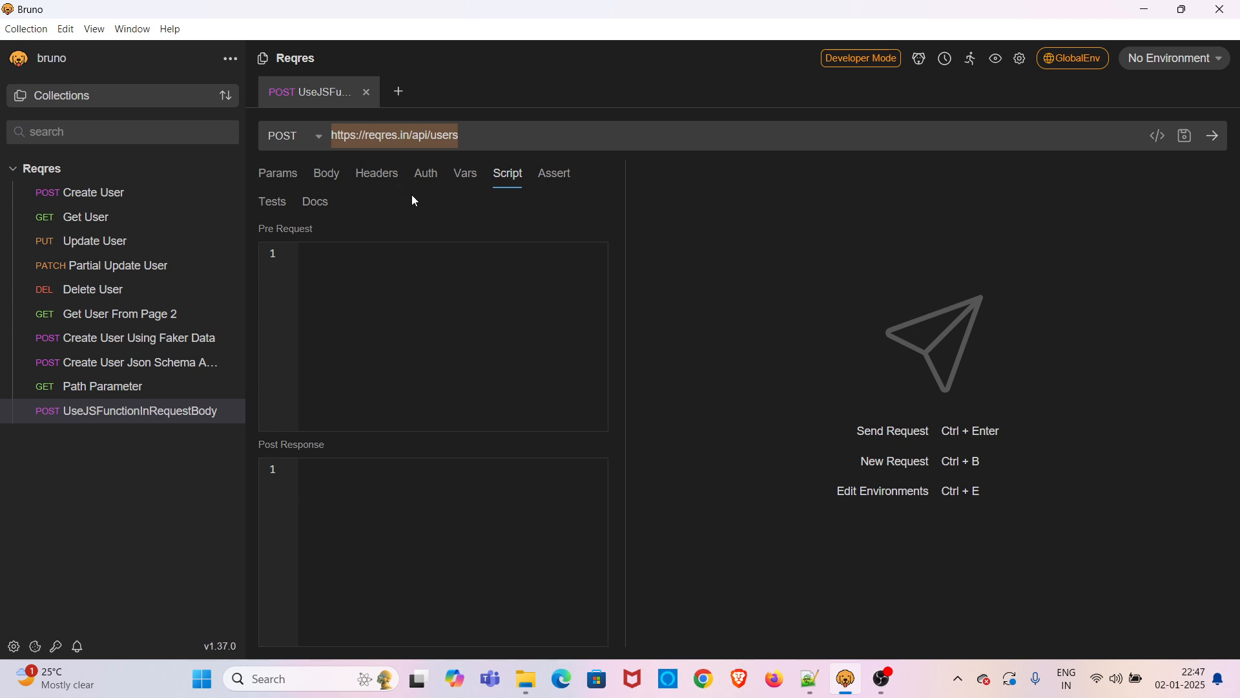
{"action": "mouse_move", "coordinate": [410, 211]}
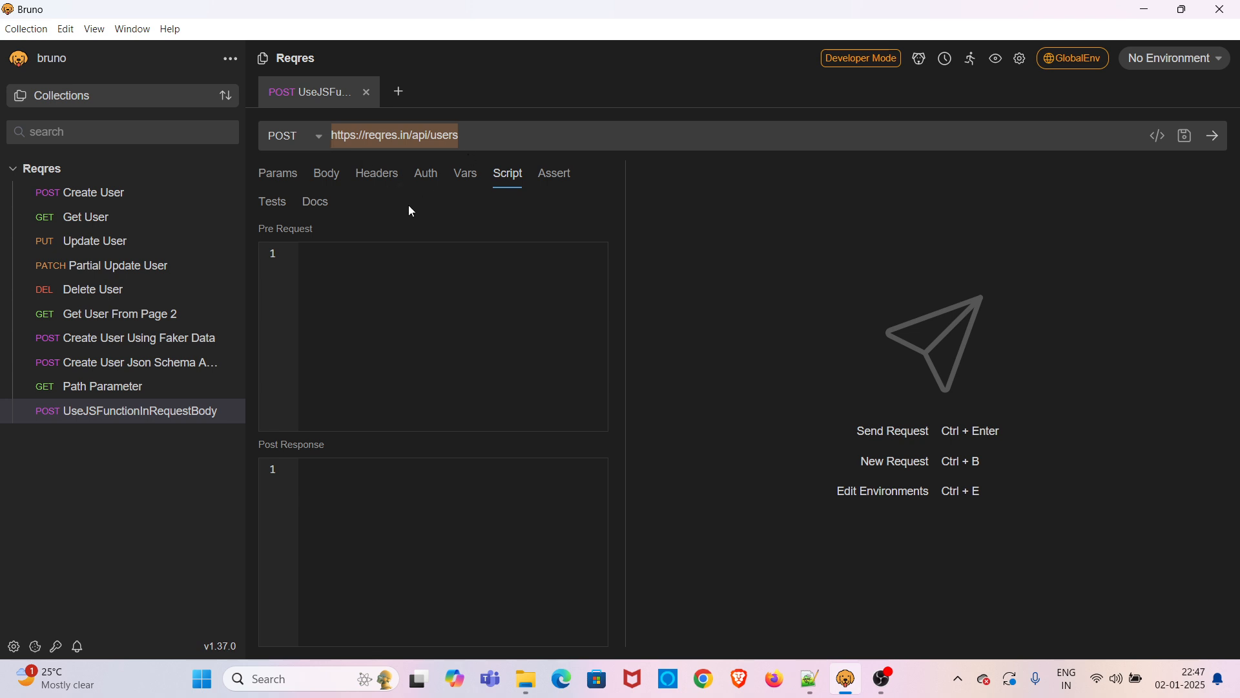
{"action": "mouse_move", "coordinate": [326, 173]}
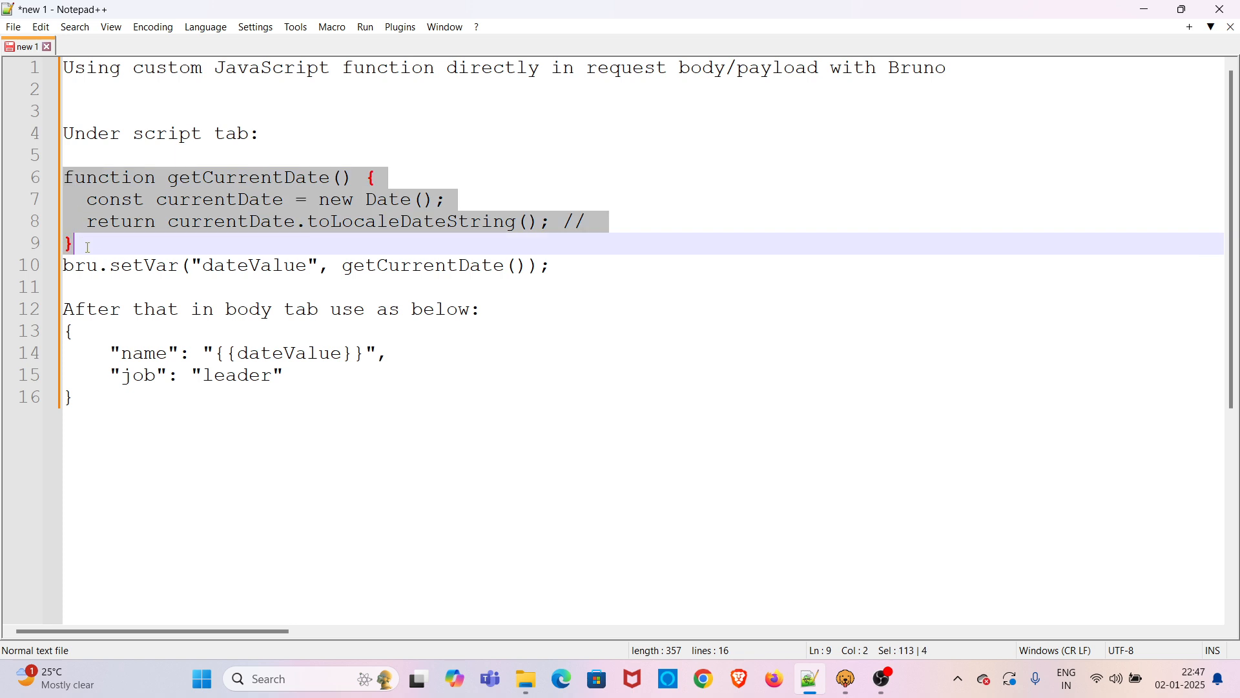
Paste the getCurrentDate function into the UseJSFunctionInRequestBody pre-request script.
{"action": "left_click", "coordinate": [807, 679]}
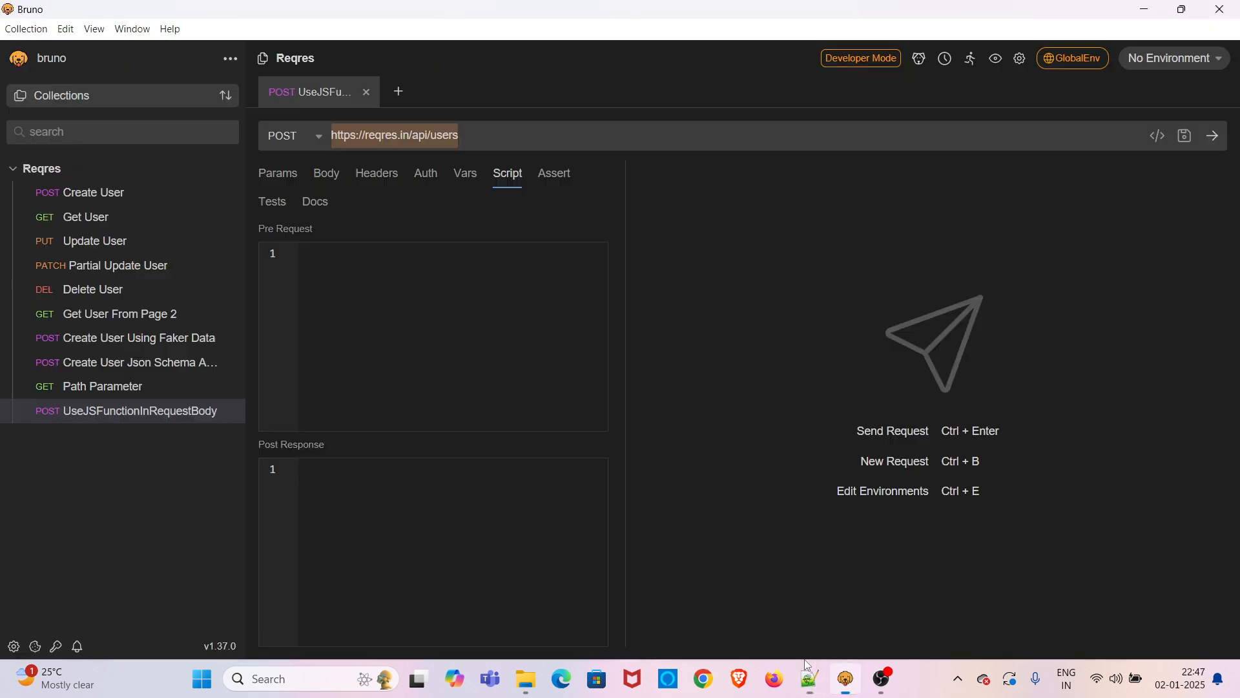
{"action": "type", "text": "function getCurrentDate() {"}
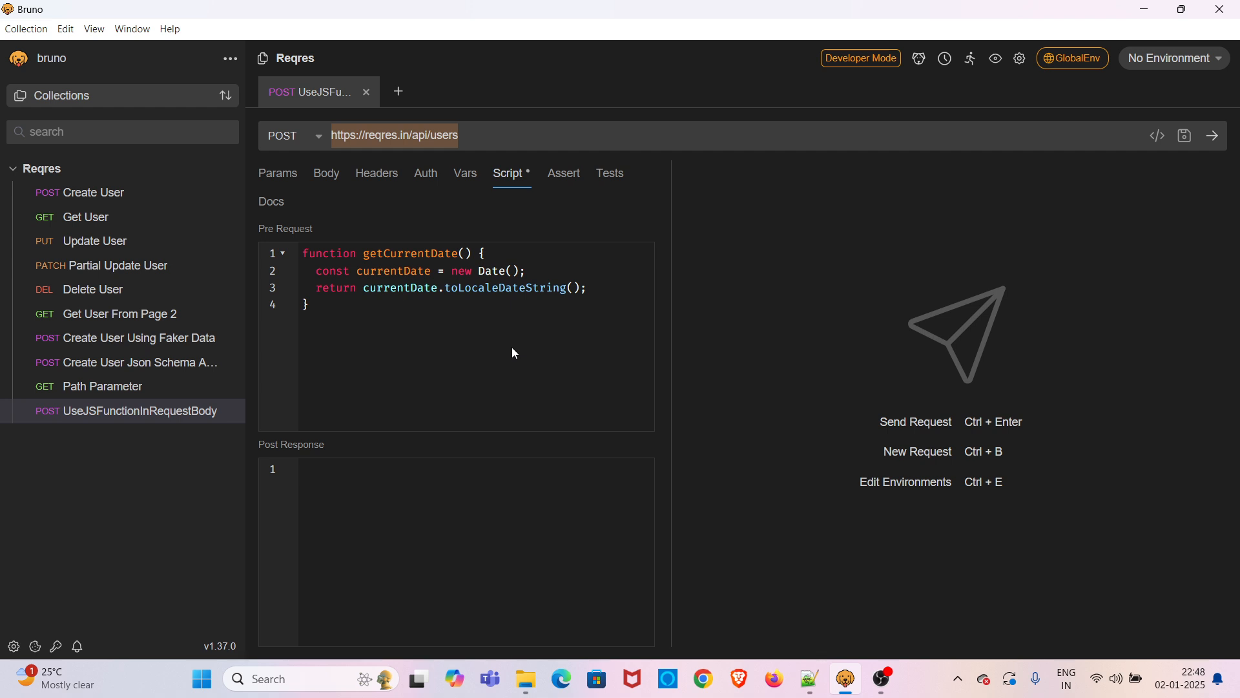
{"action": "mouse_move", "coordinate": [521, 360]}
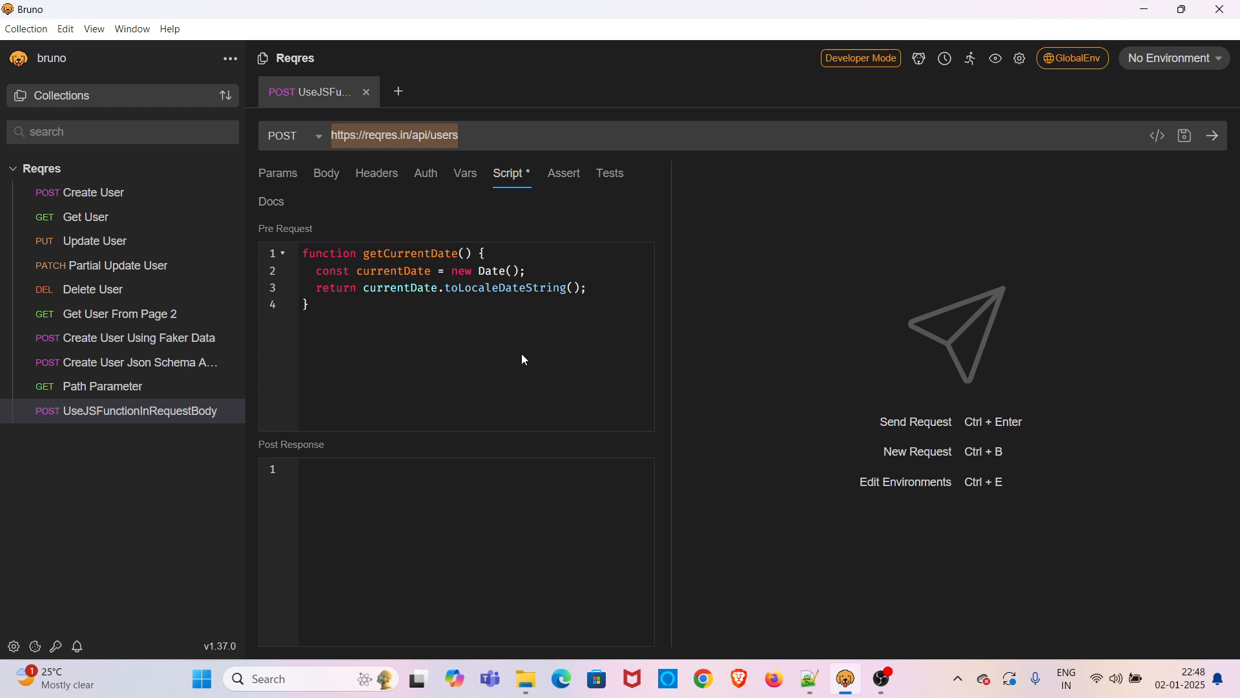
{"action": "mouse_move", "coordinate": [818, 632]}
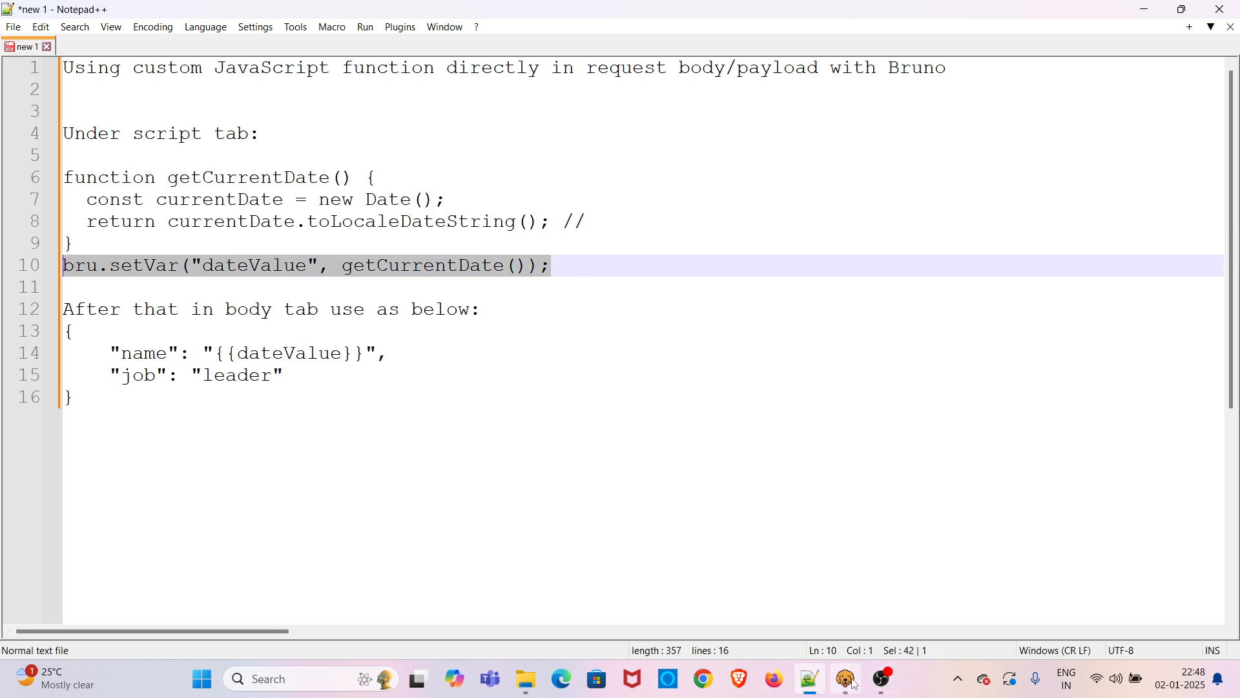
Add bru.setVar("dateValue", getCurrentDate()); after the function and save the request.
{"action": "left_click", "coordinate": [843, 678]}
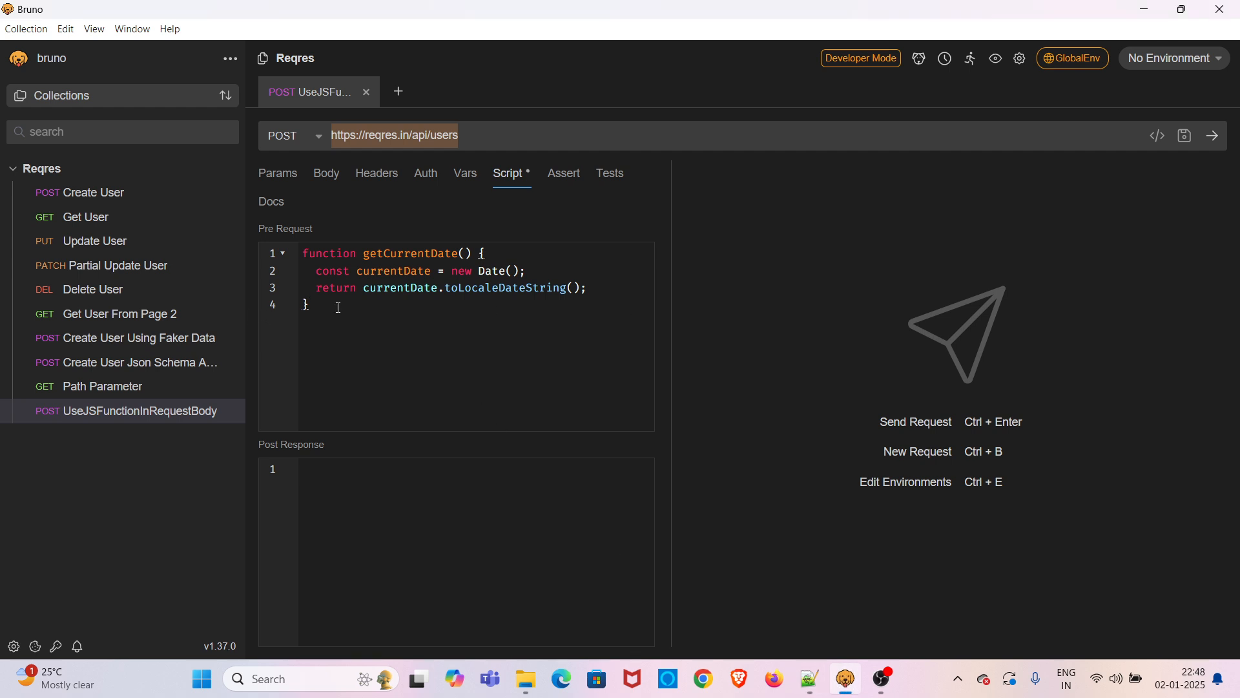
{"action": "type", "text": "bru.setVar(\"dateValue\", getCurrentDate());"}
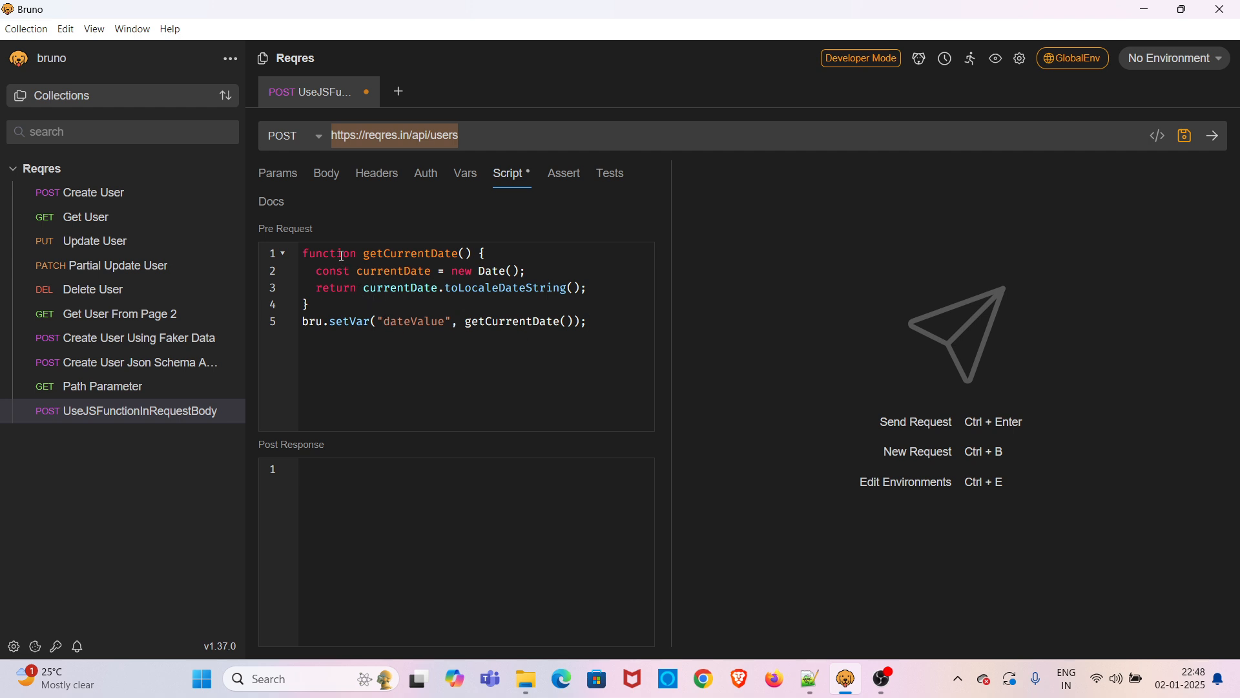
{"action": "mouse_move", "coordinate": [512, 327]}
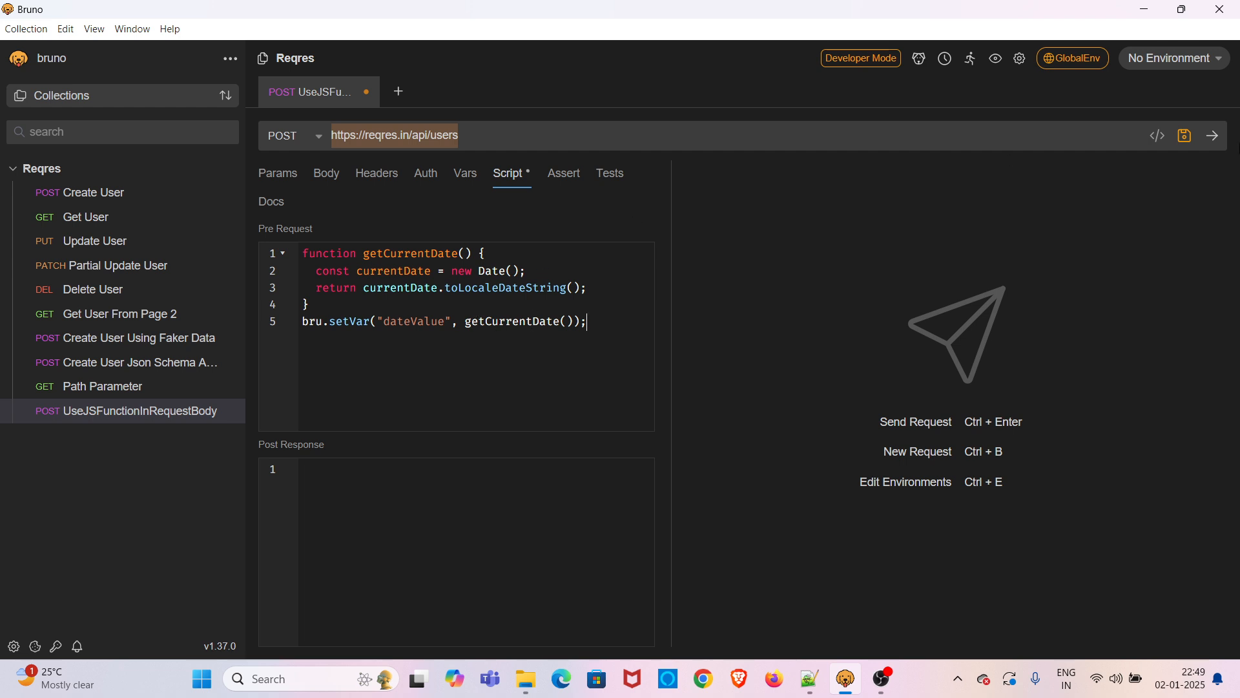
{"action": "key", "text": "ctrl+s"}
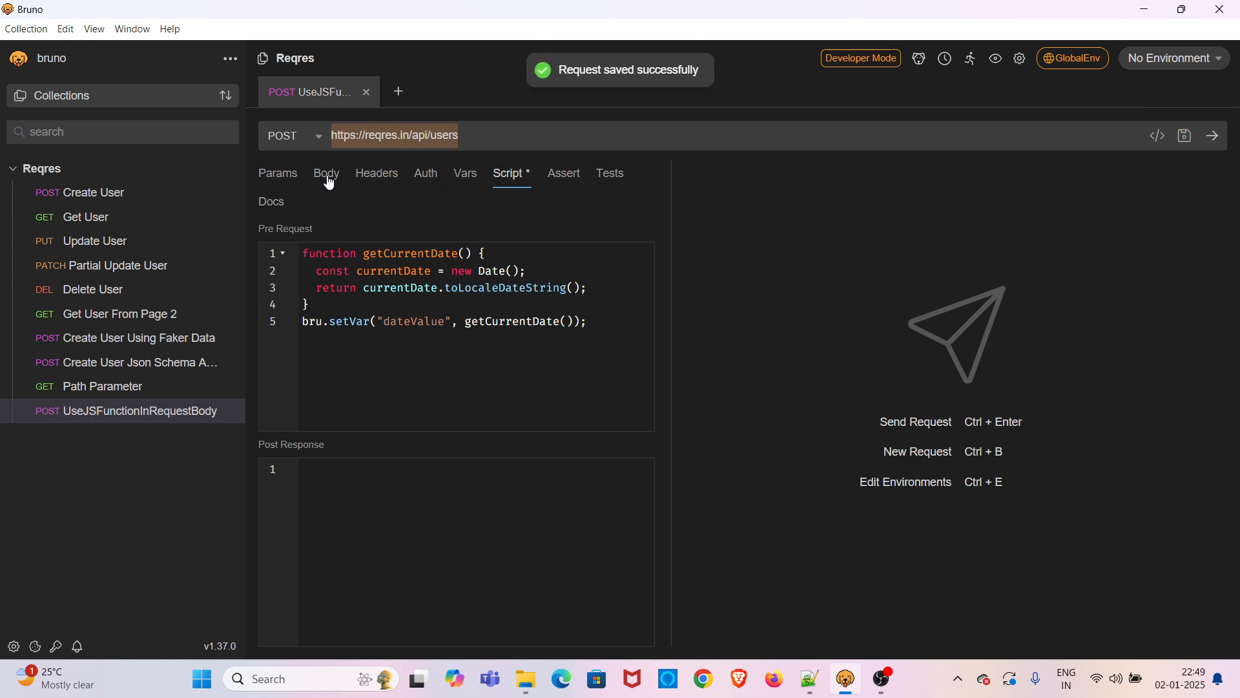
Make the body JSON with name {{dateValue}} and job leader, then save the request.
{"action": "left_click", "coordinate": [325, 173]}
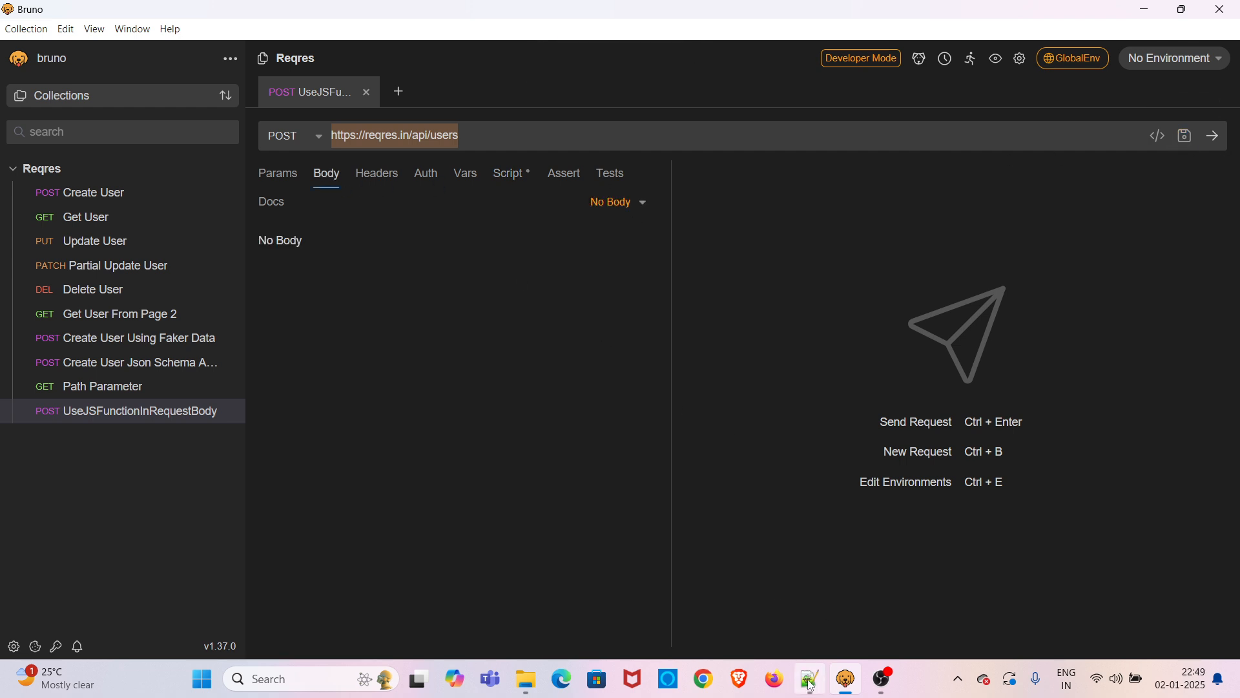
{"action": "left_click", "coordinate": [809, 678]}
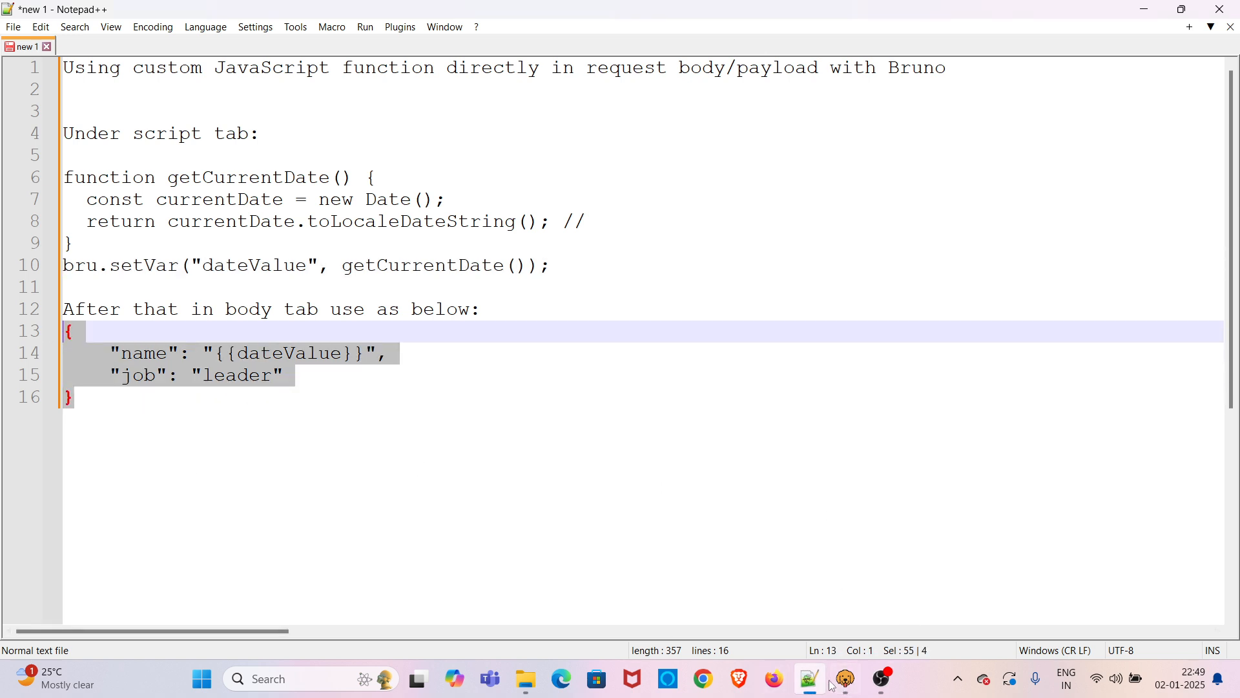
{"action": "left_click", "coordinate": [843, 678]}
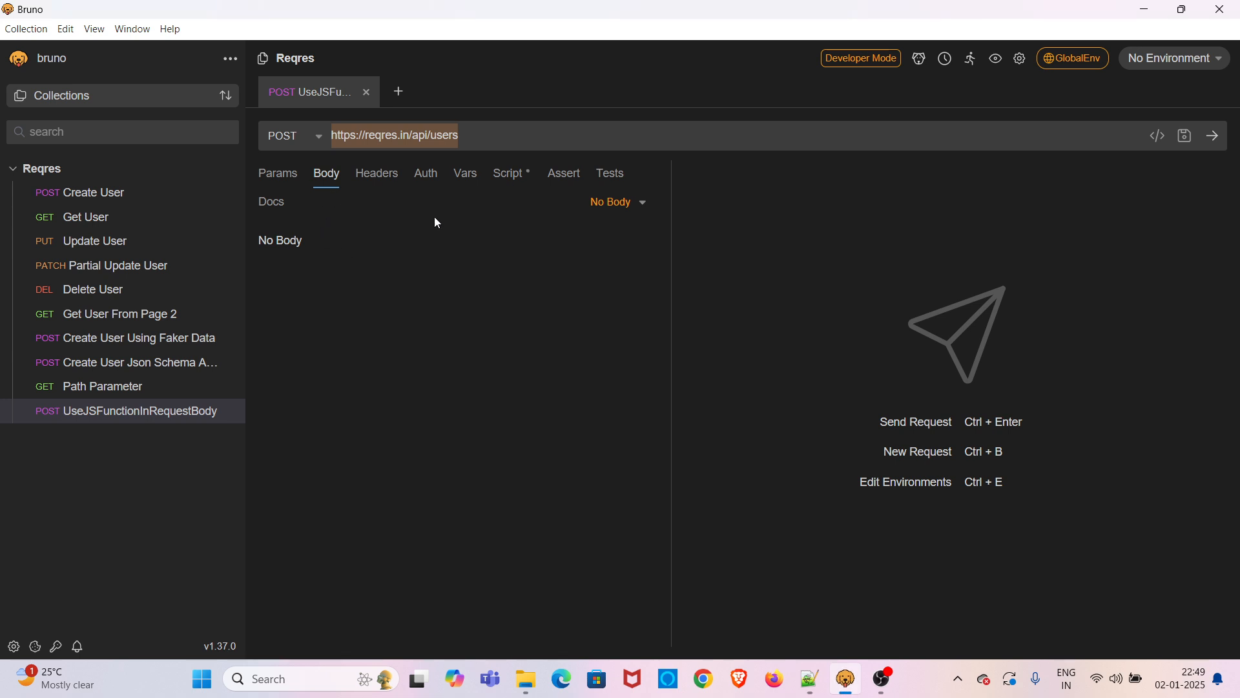
{"action": "left_click", "coordinate": [616, 202]}
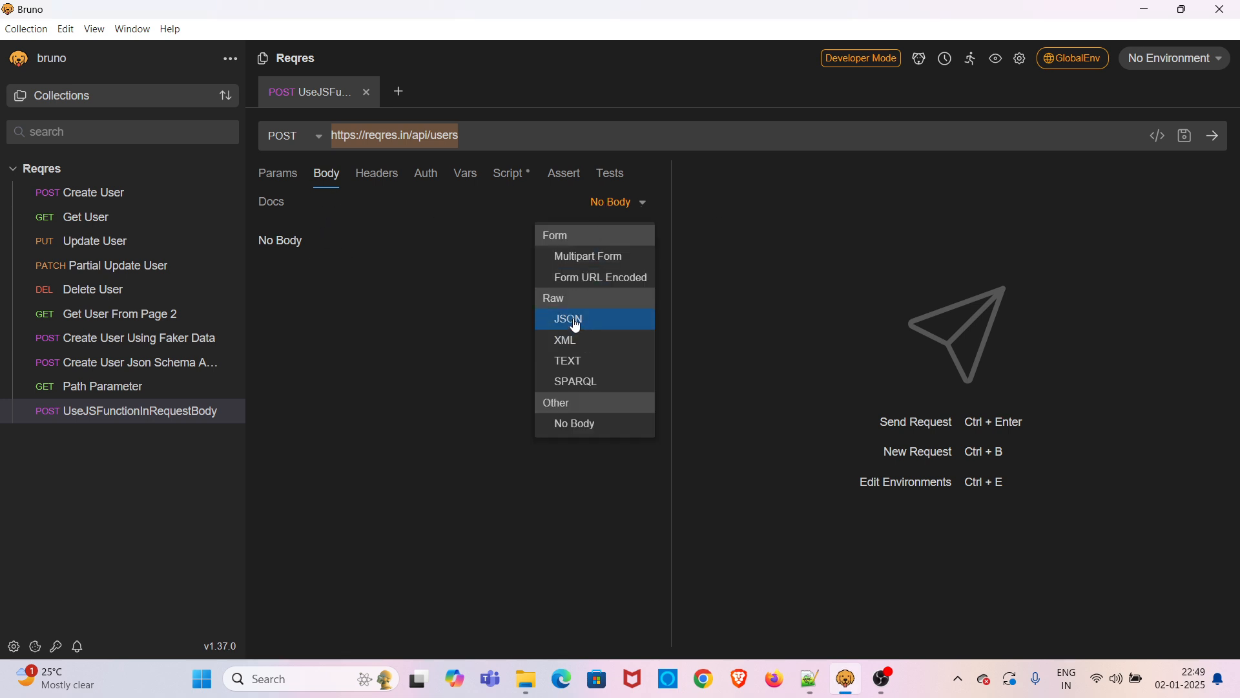
{"action": "left_click", "coordinate": [566, 319]}
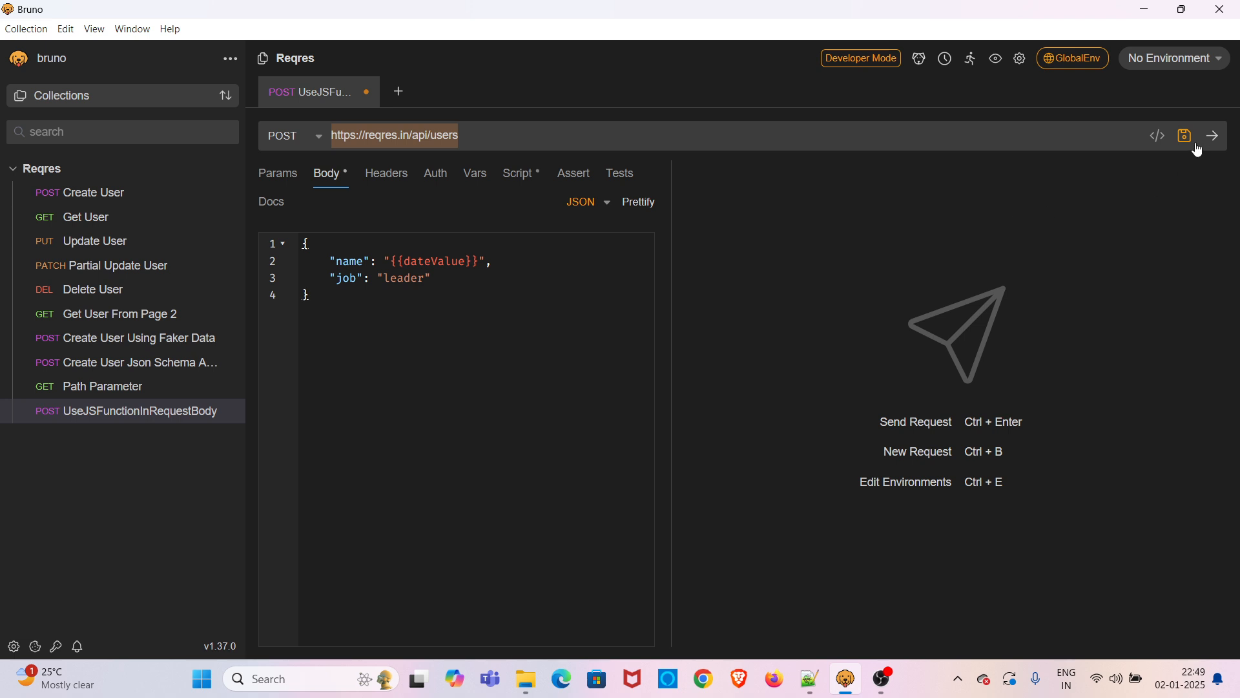
{"action": "left_click", "coordinate": [1185, 136]}
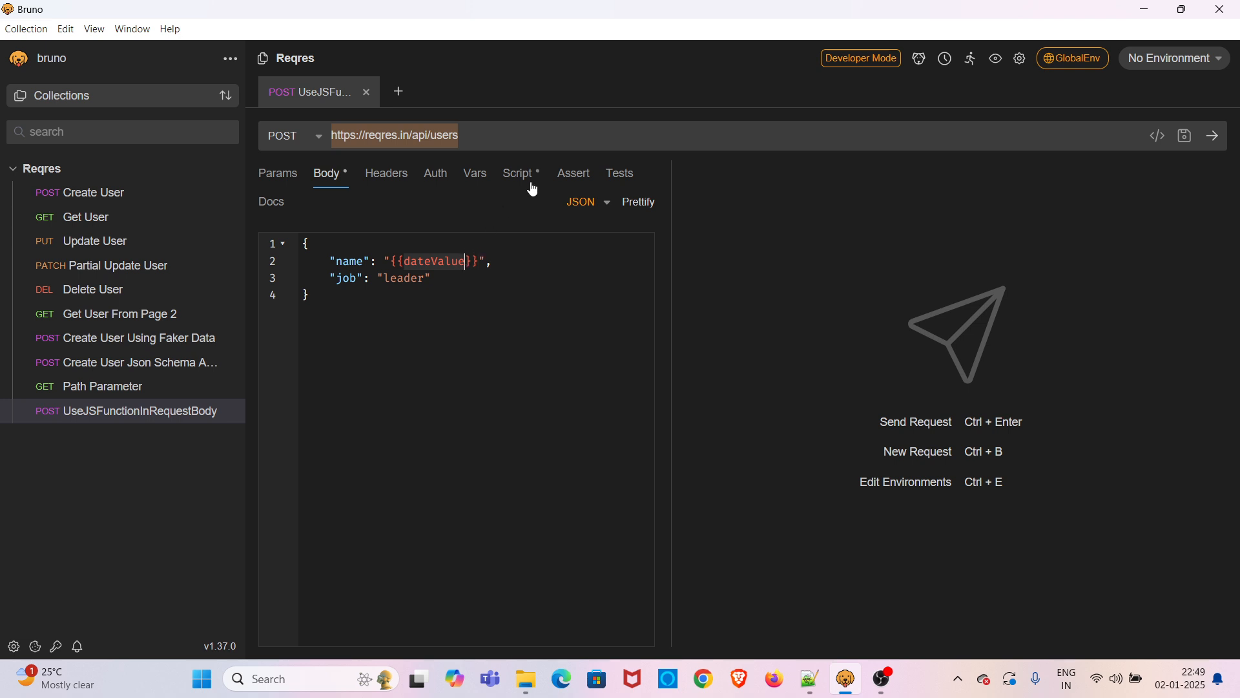
Review the dateValue variable and getCurrentDate call, then send the POST to reqres.in/api/users.
{"action": "left_click", "coordinate": [515, 172]}
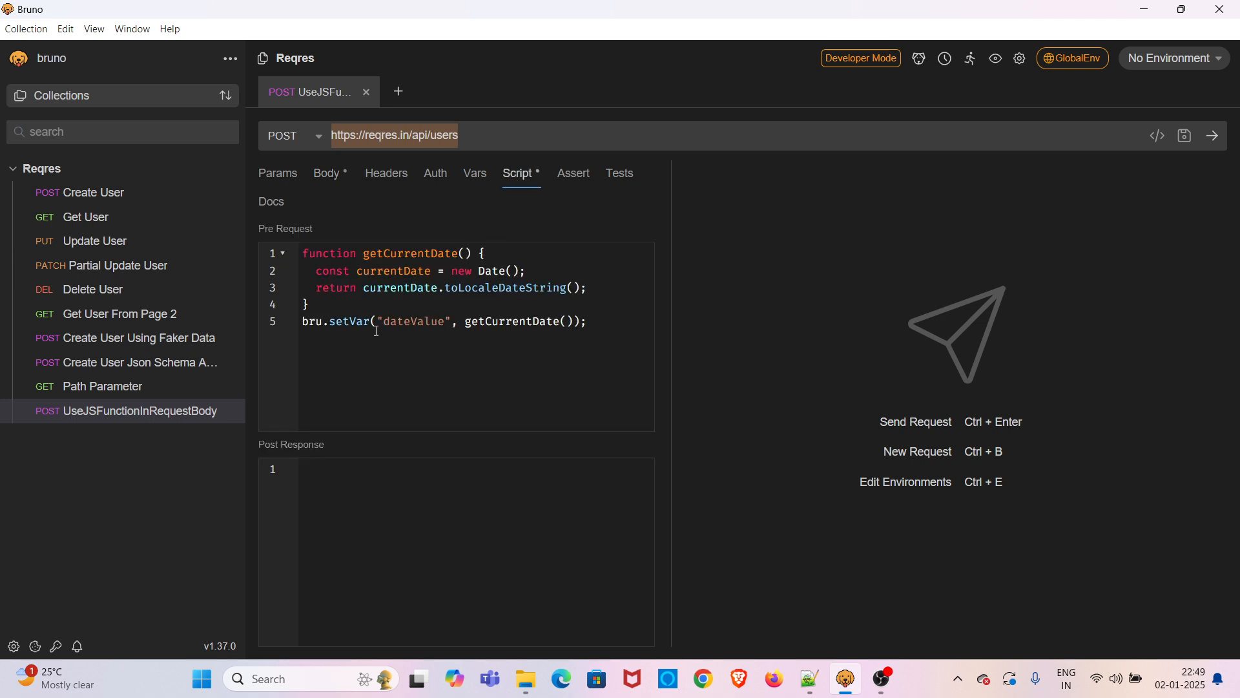
{"action": "double_click", "coordinate": [413, 321]}
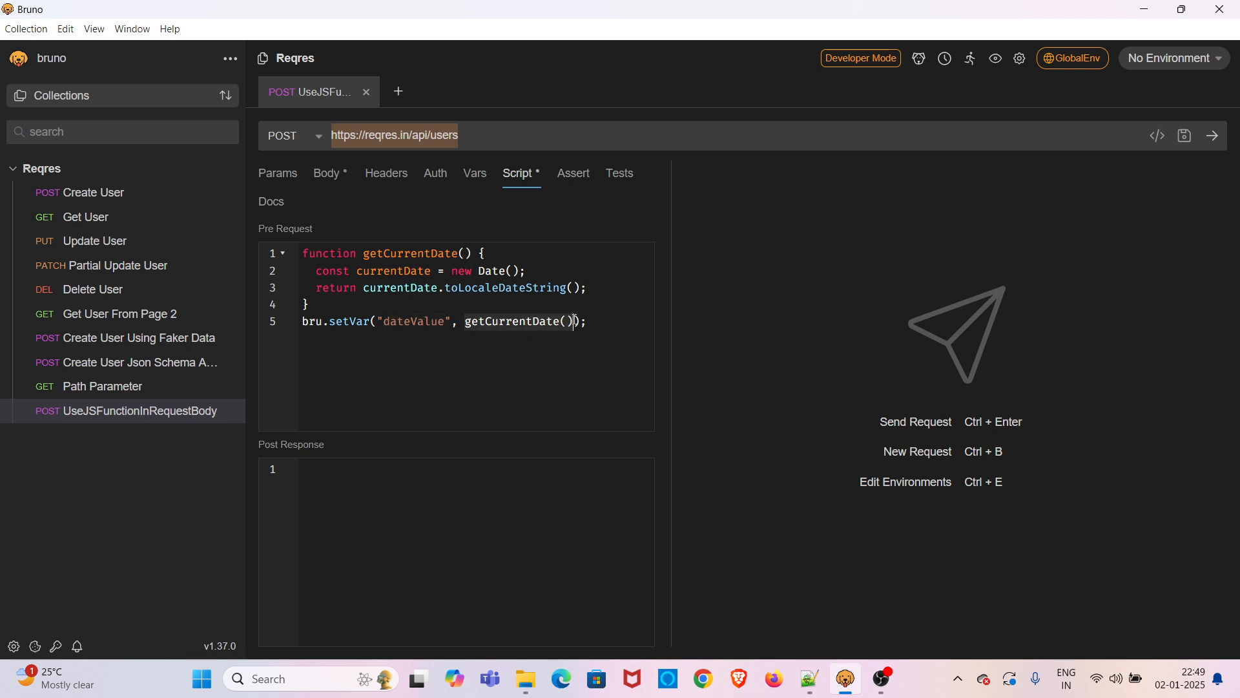
{"action": "double_click", "coordinate": [409, 253]}
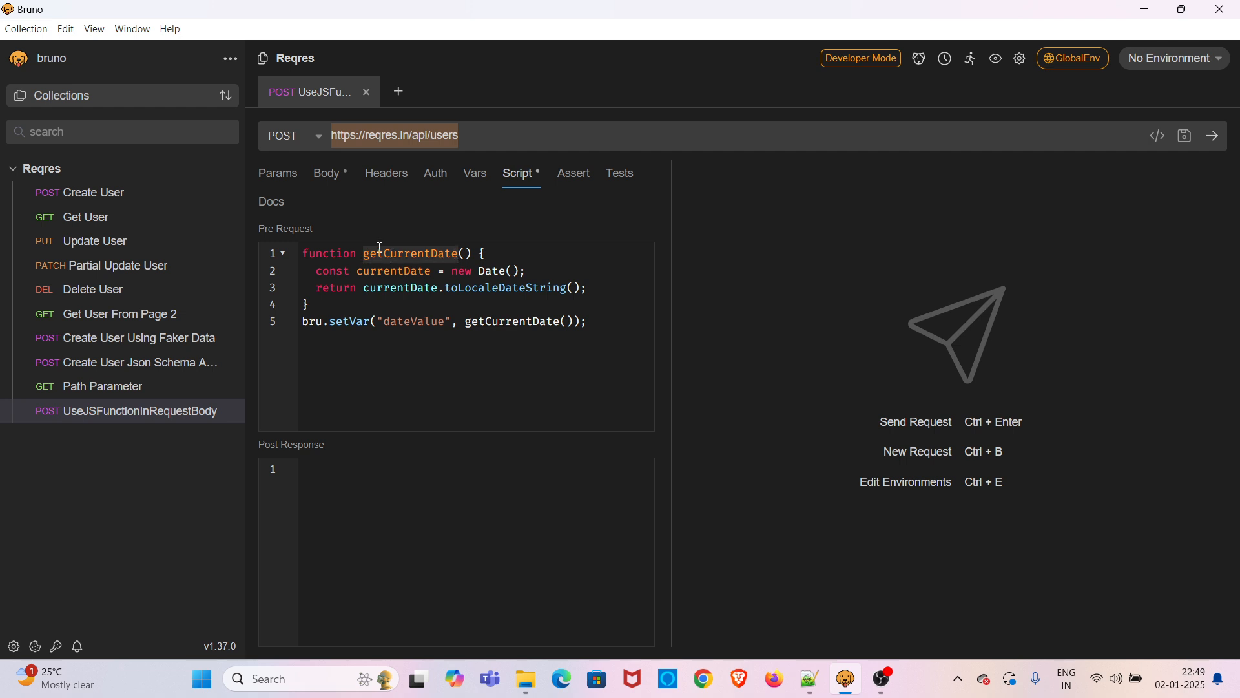
{"action": "left_click", "coordinate": [326, 172]}
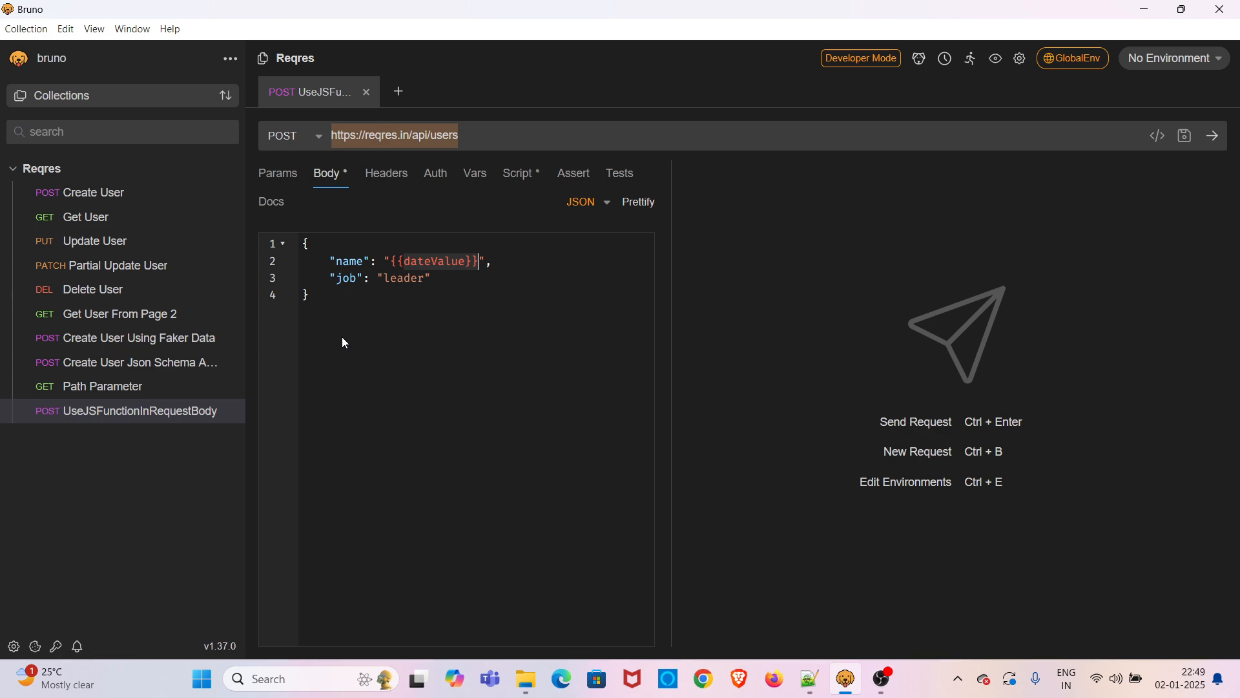
{"action": "mouse_move", "coordinate": [976, 287]}
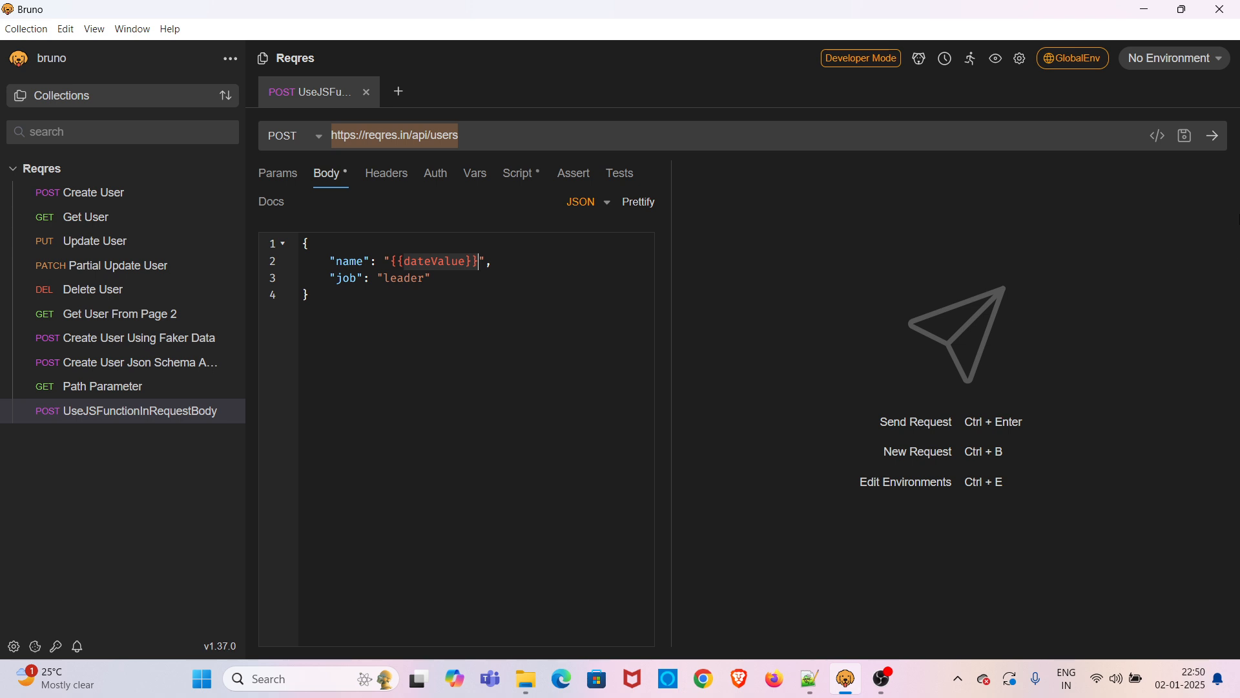
{"action": "mouse_move", "coordinate": [1211, 217]}
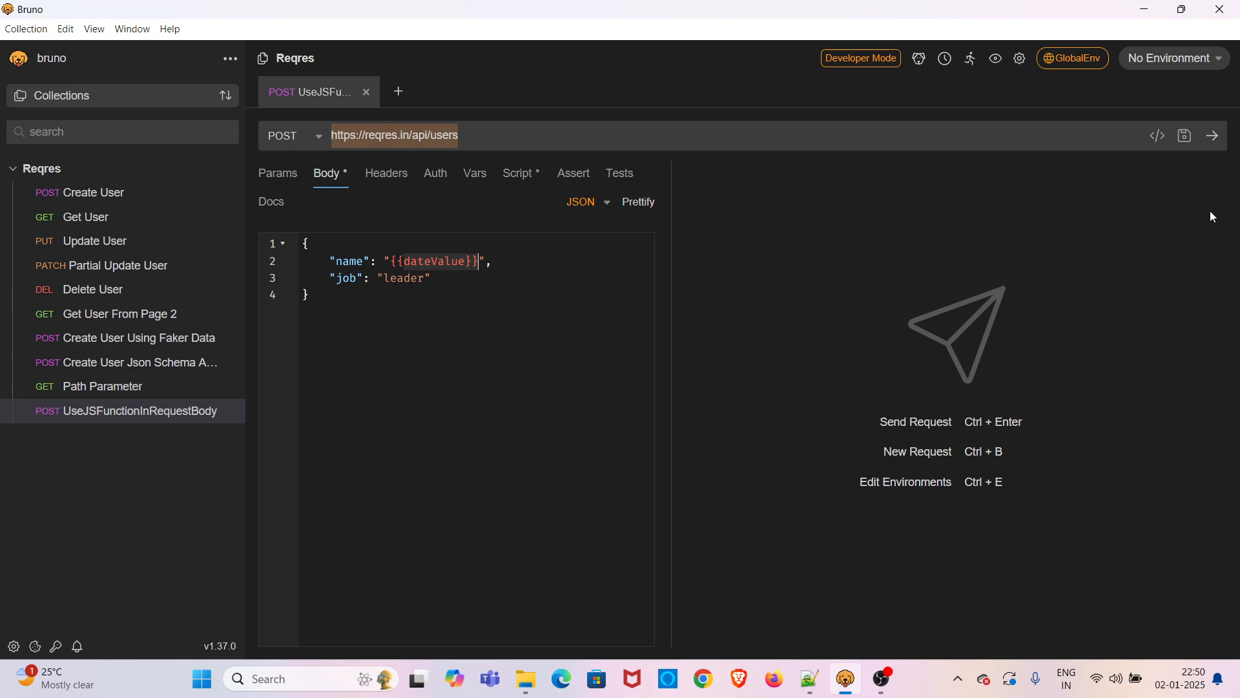
{"action": "left_click", "coordinate": [1212, 135]}
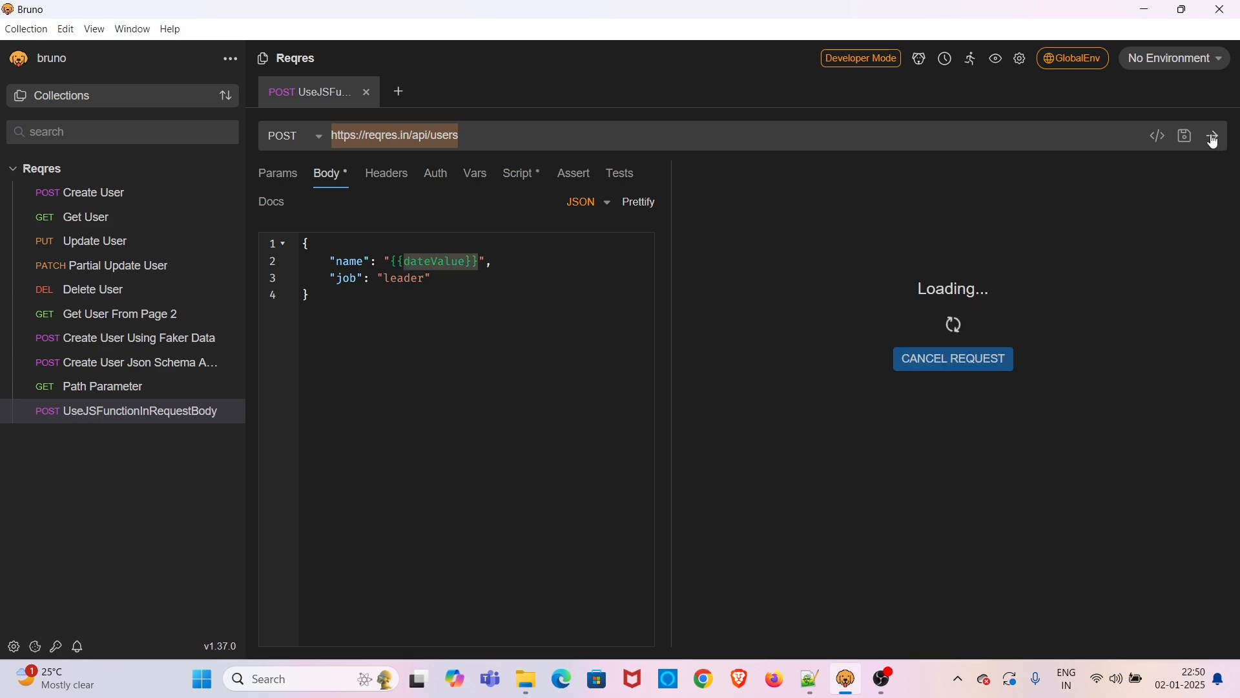